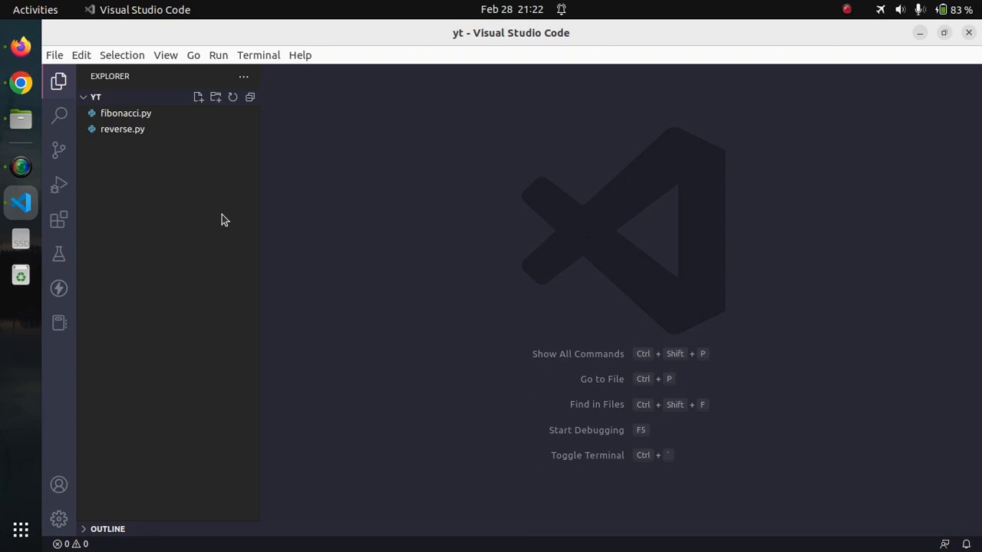
- Create a new file named writefile.py in the yt folder from the Explorer menu
{"action": "right_click", "coordinate": [222, 220]}
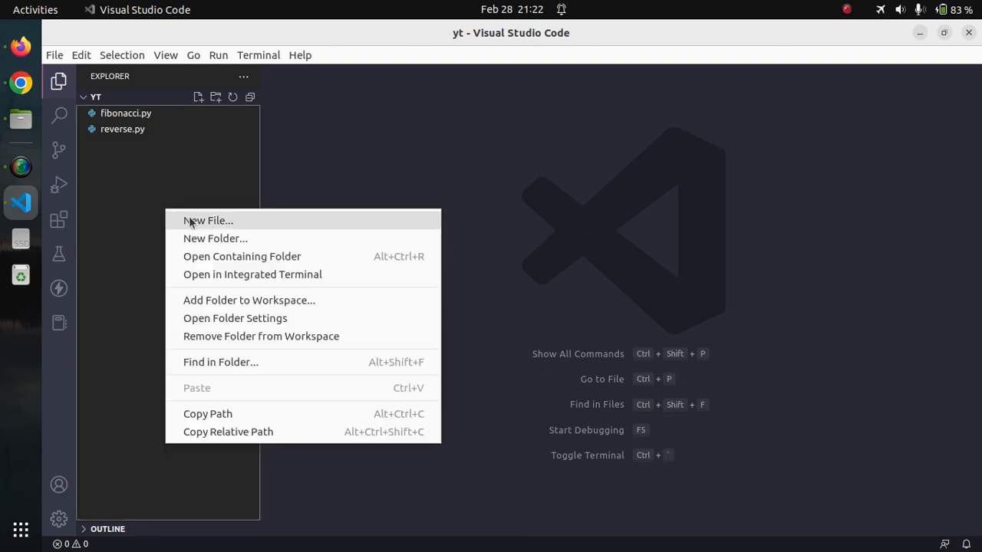
{"action": "left_click", "coordinate": [207, 220]}
{"action": "type", "text": "writefile.py"}
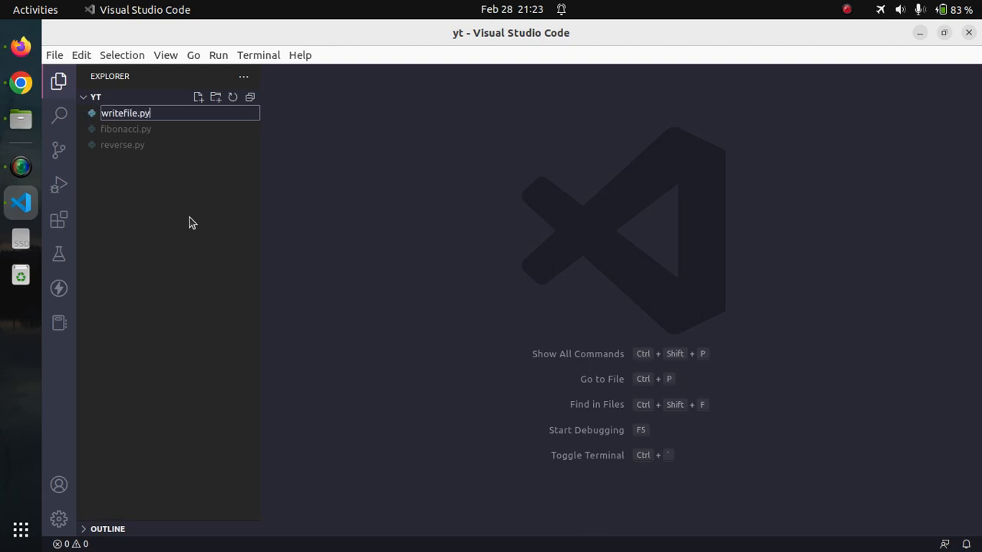
- Confirm writefile.py and add the docstring ''' program to write string to file ''' on line 1
{"action": "key", "text": "Return"}
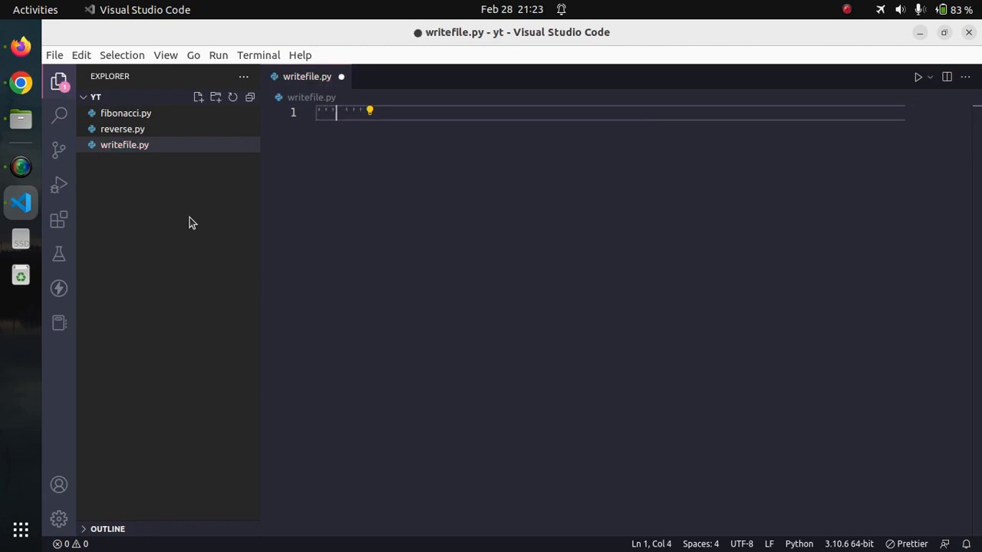
{"action": "type", "text": "'"}
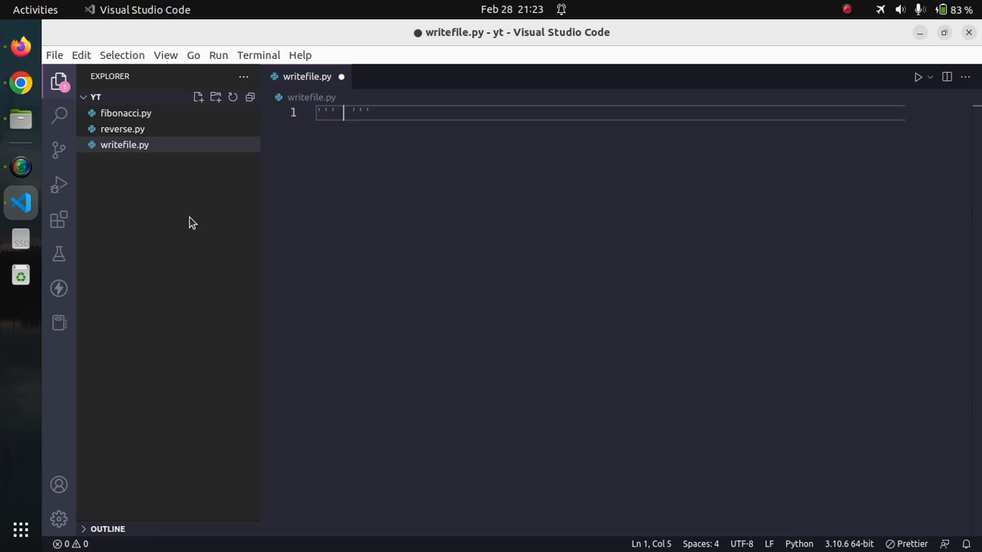
{"action": "type", "text": "pro"}
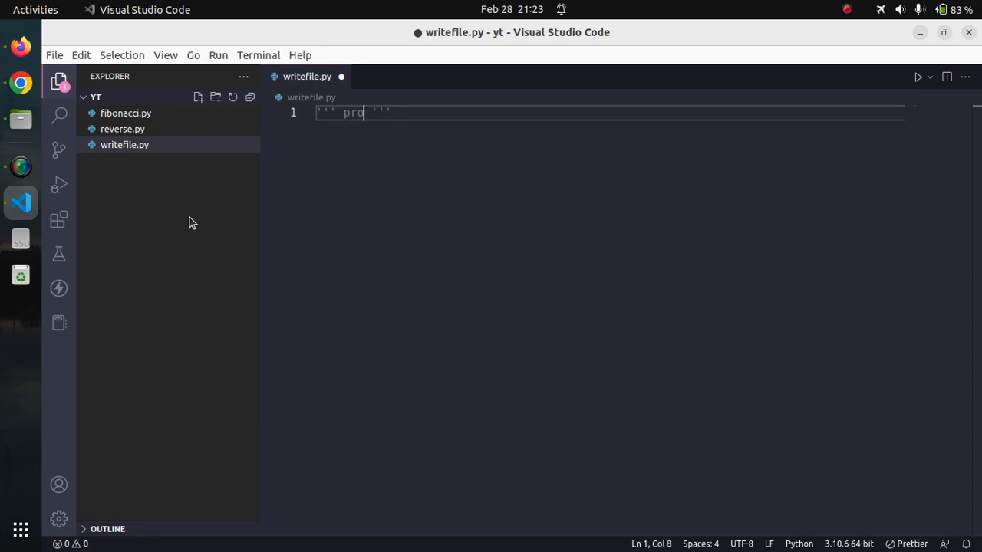
{"action": "type", "text": "gram"}
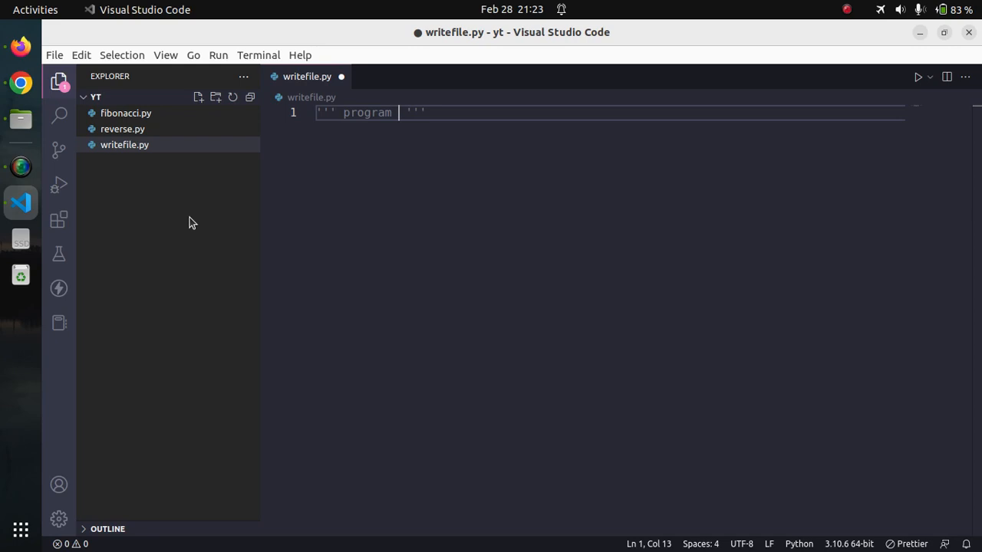
{"action": "type", "text": "to"}
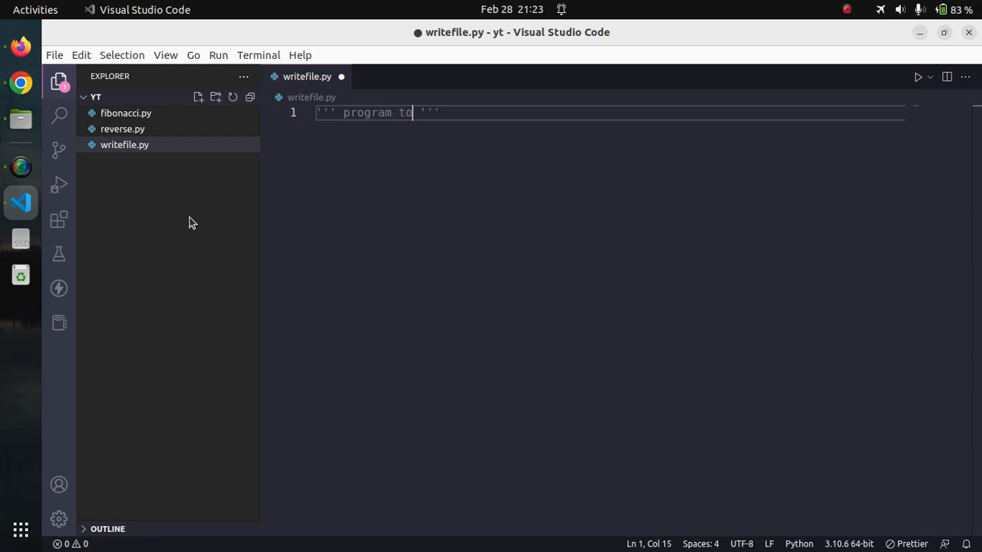
{"action": "type", "text": "write"}
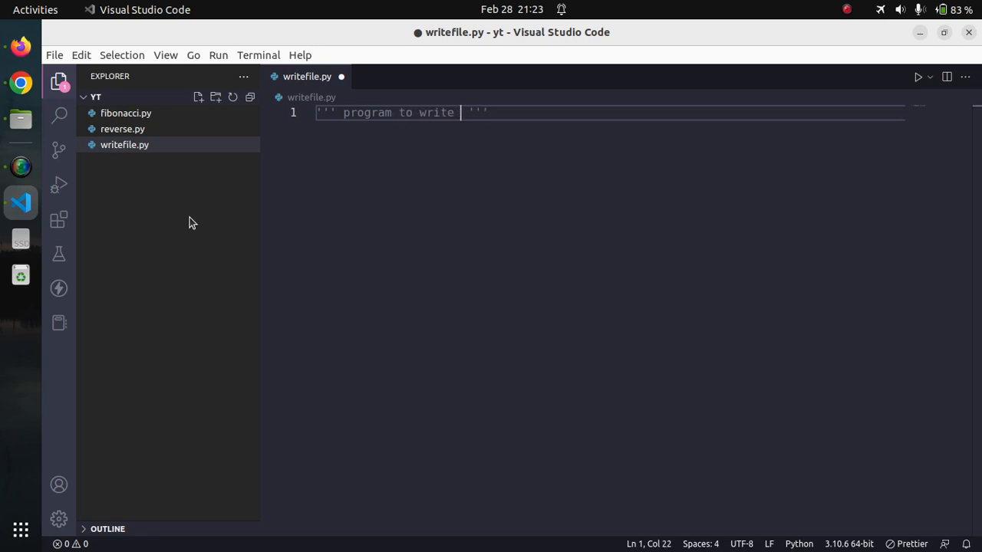
{"action": "type", "text": "string to f"}
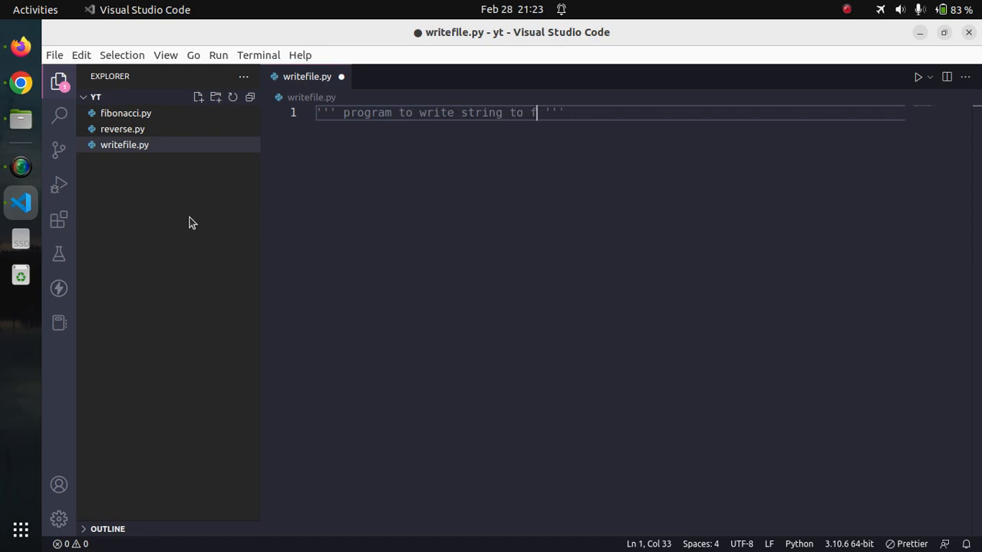
{"action": "type", "text": "ile"}
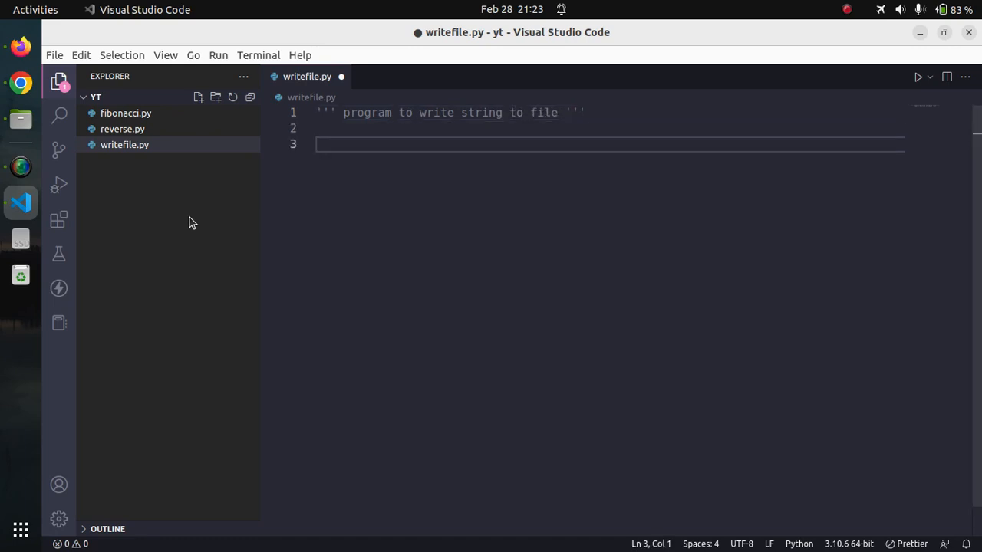
- Assign filename = "file.txt" on line 3, followed by a blank line
{"action": "type", "text": "filename"}
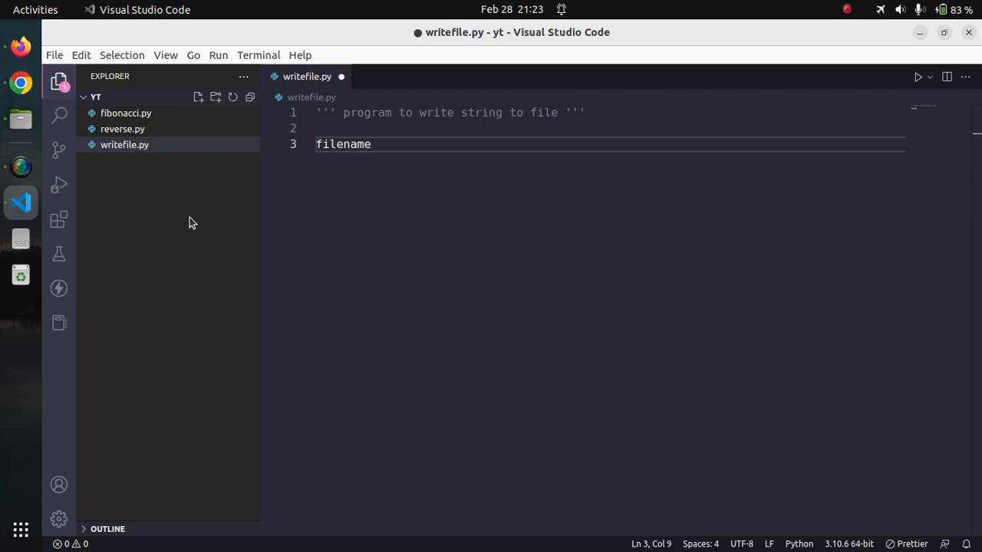
{"action": "type", "text": "="}
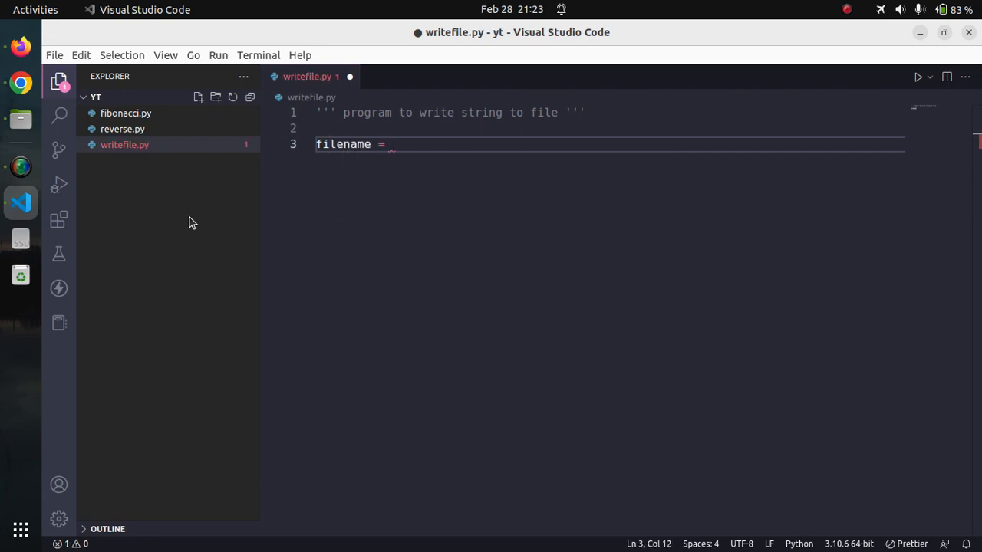
{"action": "type", "text": "\"f\""}
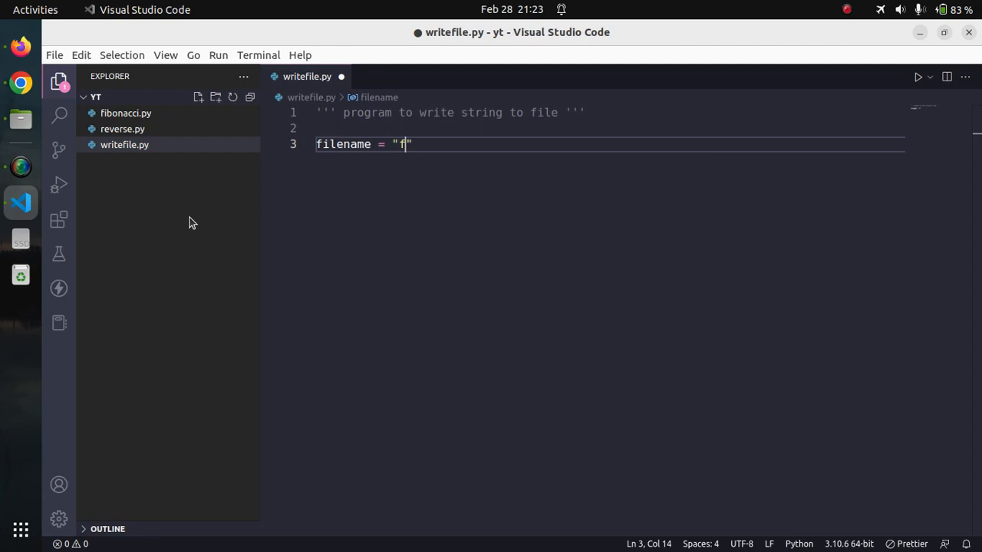
{"action": "type", "text": "ile.txt"}
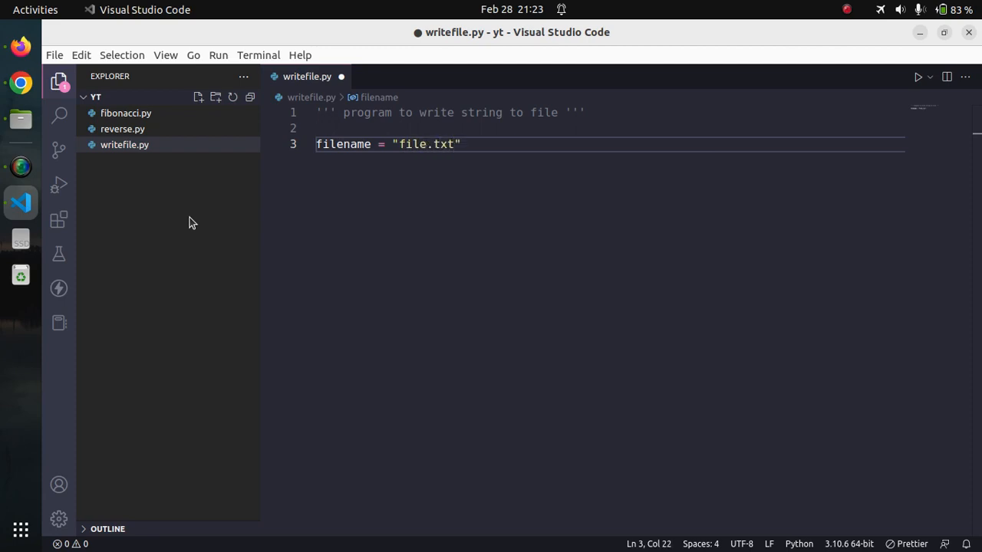
{"action": "key", "text": "Return"}
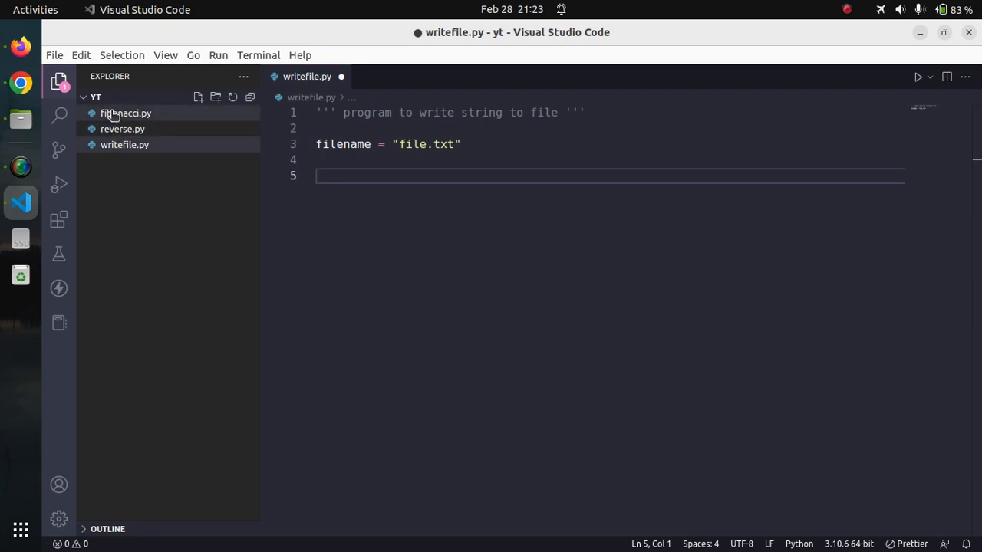
{"action": "mouse_move", "coordinate": [241, 192]}
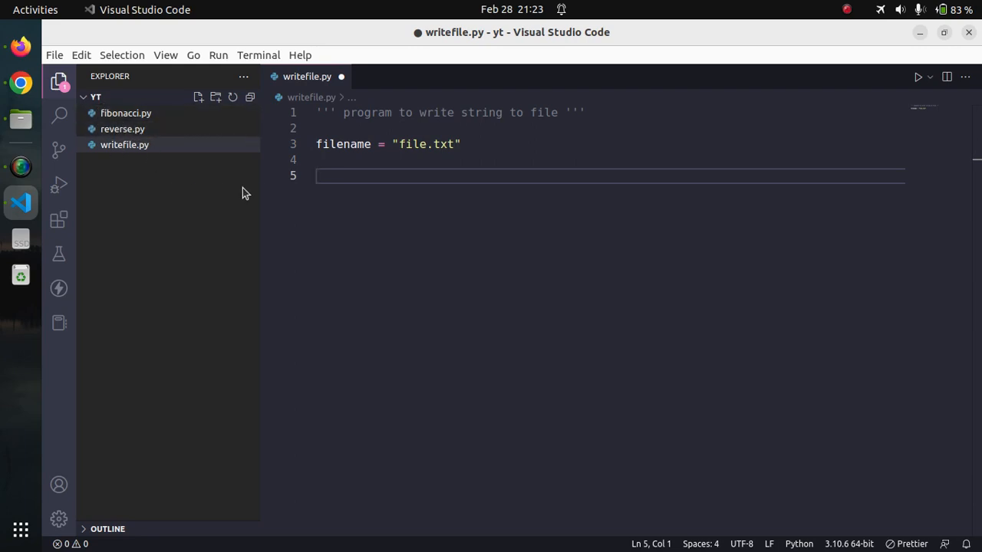
{"action": "mouse_move", "coordinate": [401, 210]}
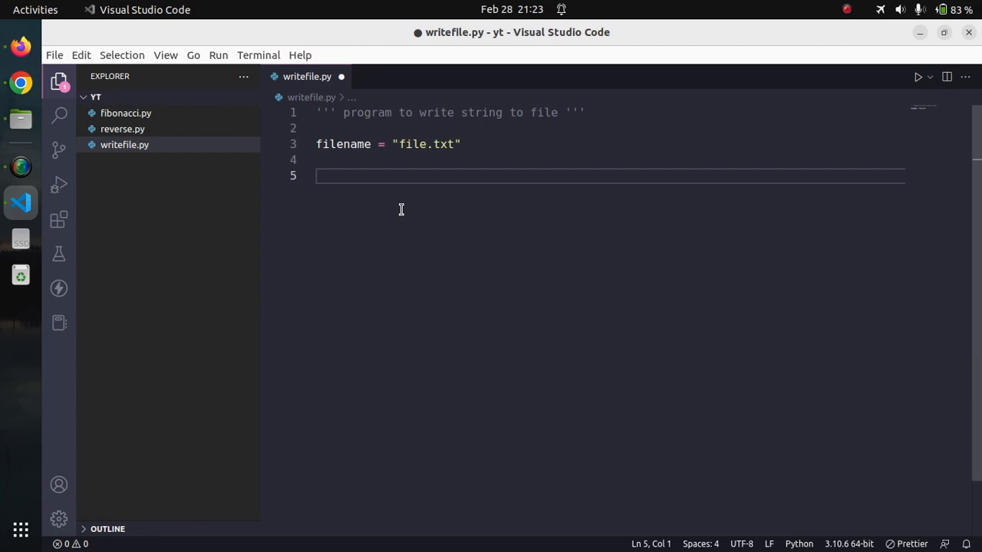
- Write f = open(filename, "w") on line 5 using autocomplete
{"action": "type", "text": "op"}
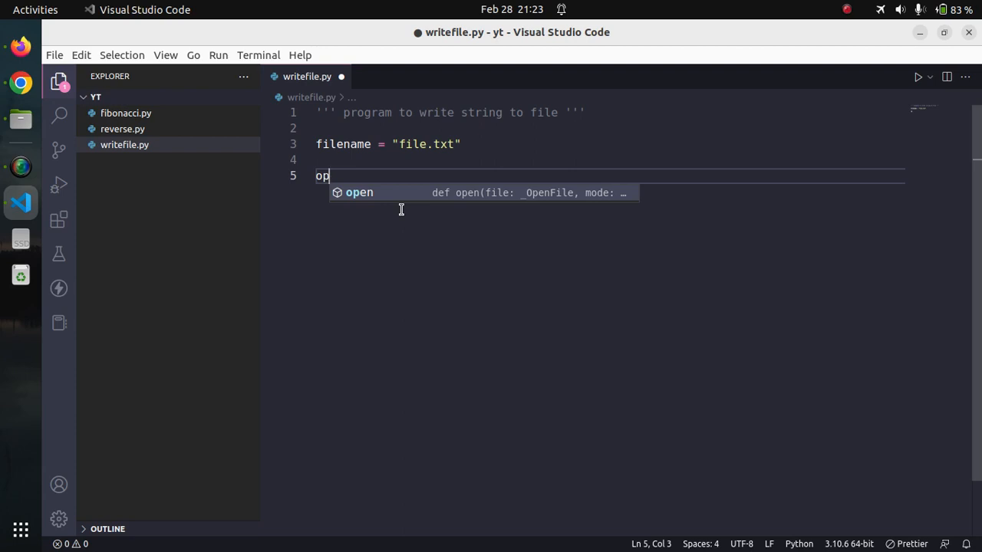
{"action": "type", "text": "e"}
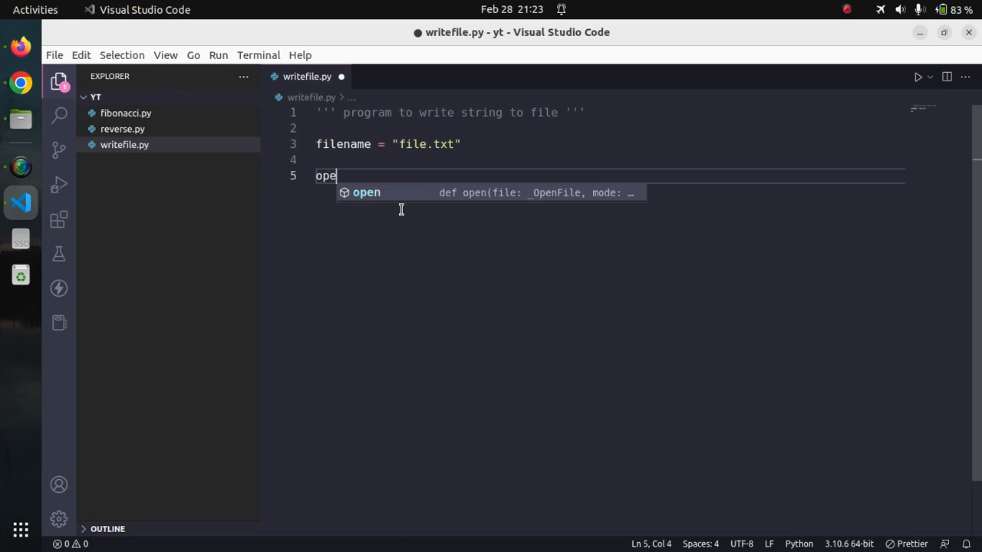
{"action": "type", "text": "n"}
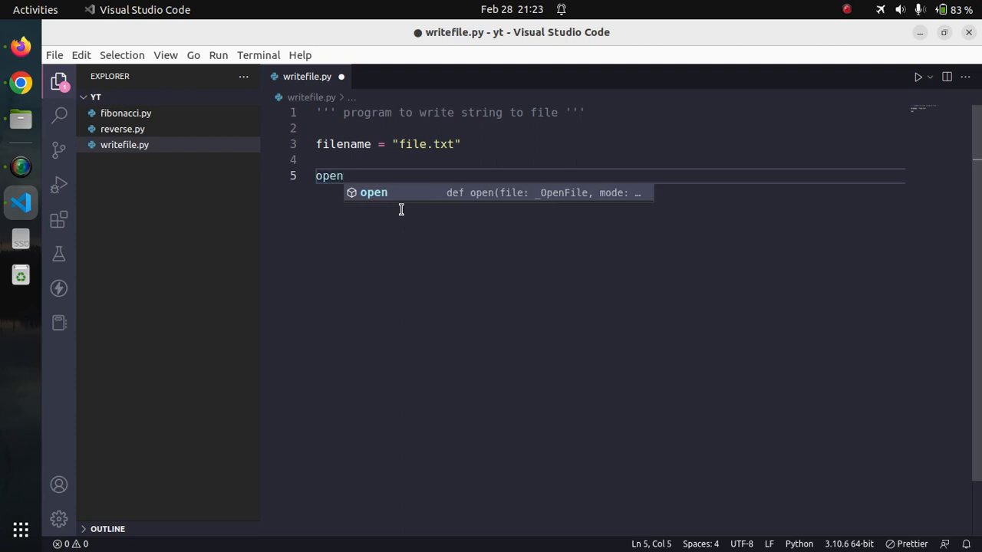
{"action": "type", "text": "("}
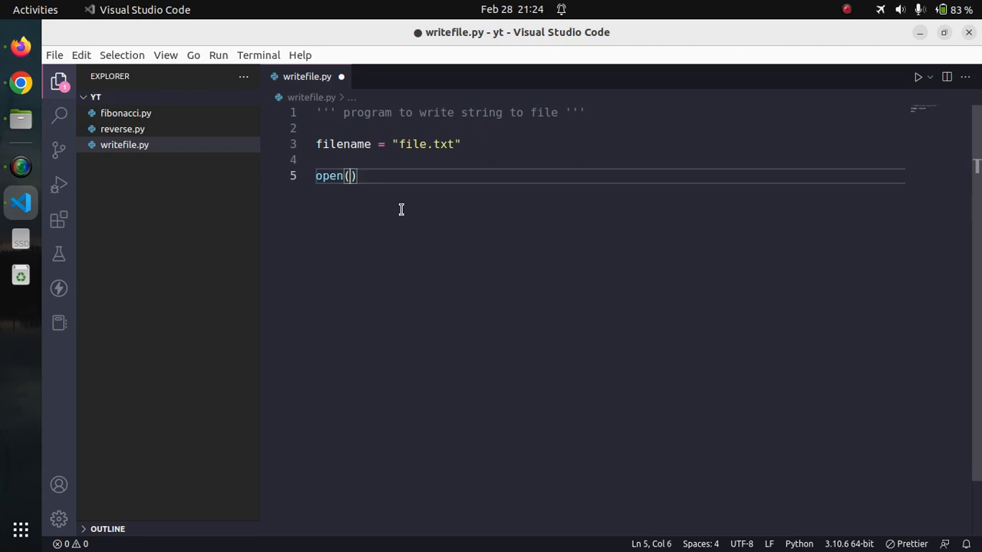
{"action": "type", "text": "filename"}
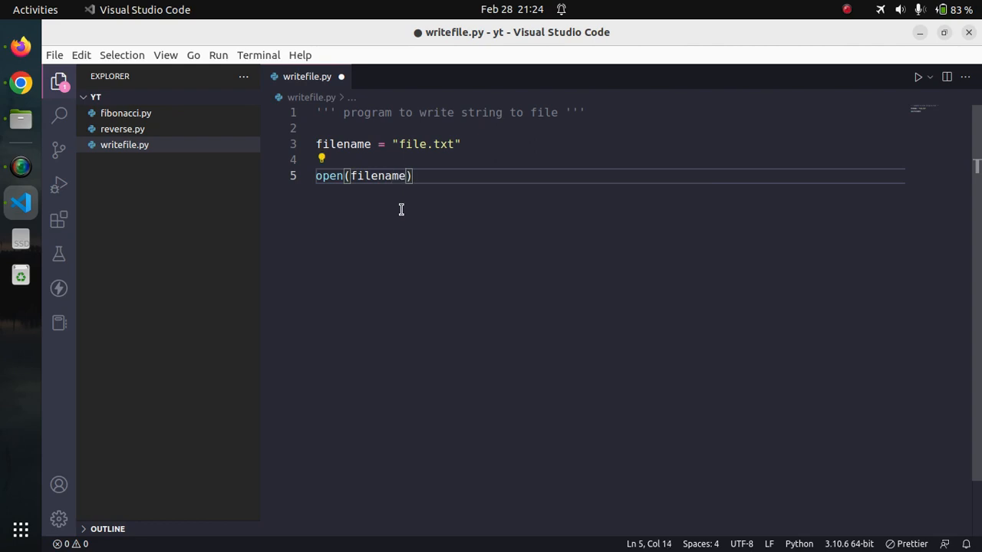
{"action": "type", "text": ","}
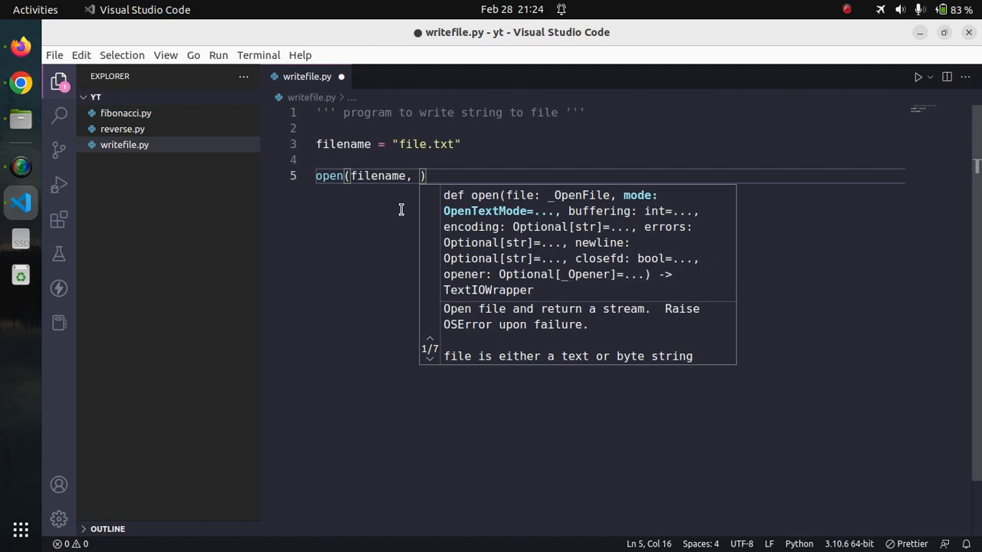
{"action": "type", "text": "\"w\""}
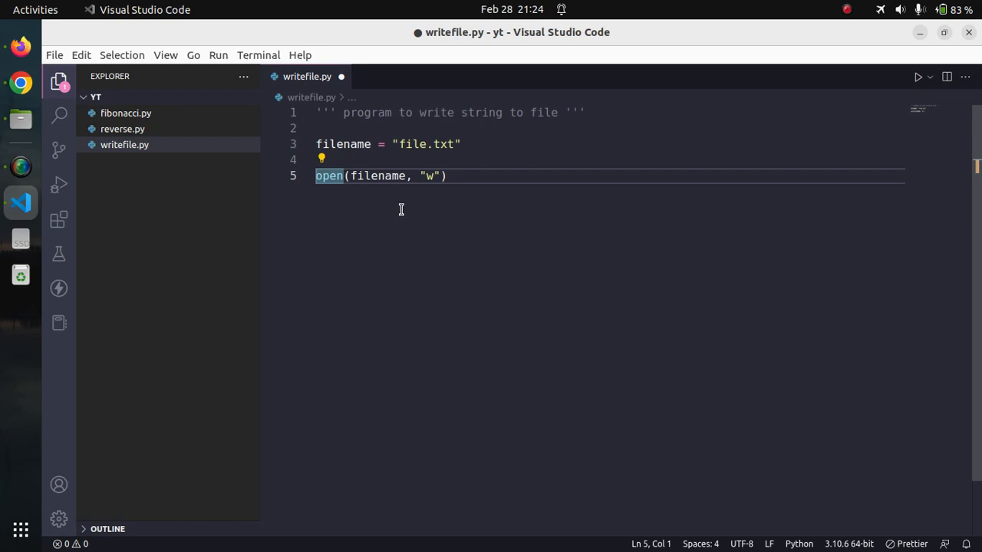
{"action": "type", "text": "f ="}
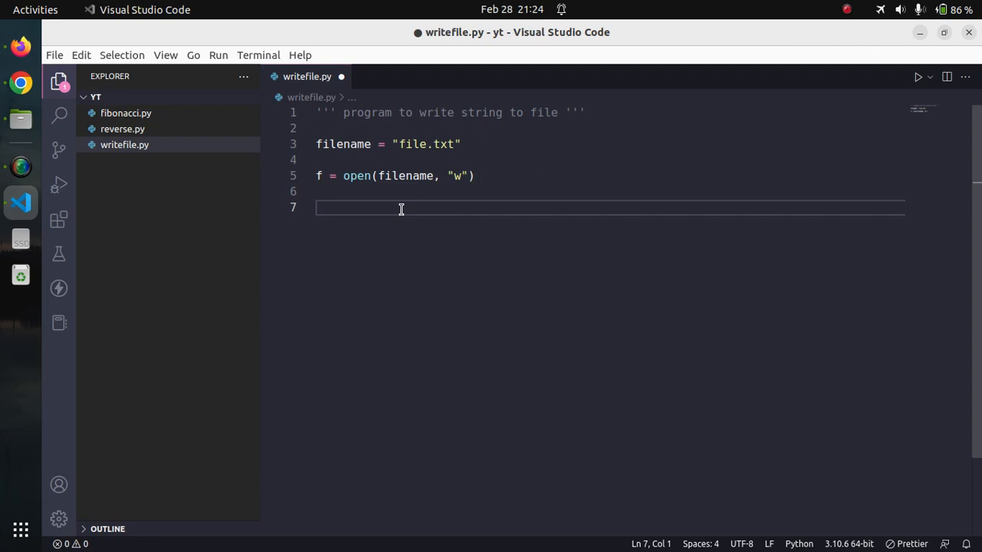
- Add f.write("Some text here.\n") below the open call
{"action": "type", "text": "f.write("}
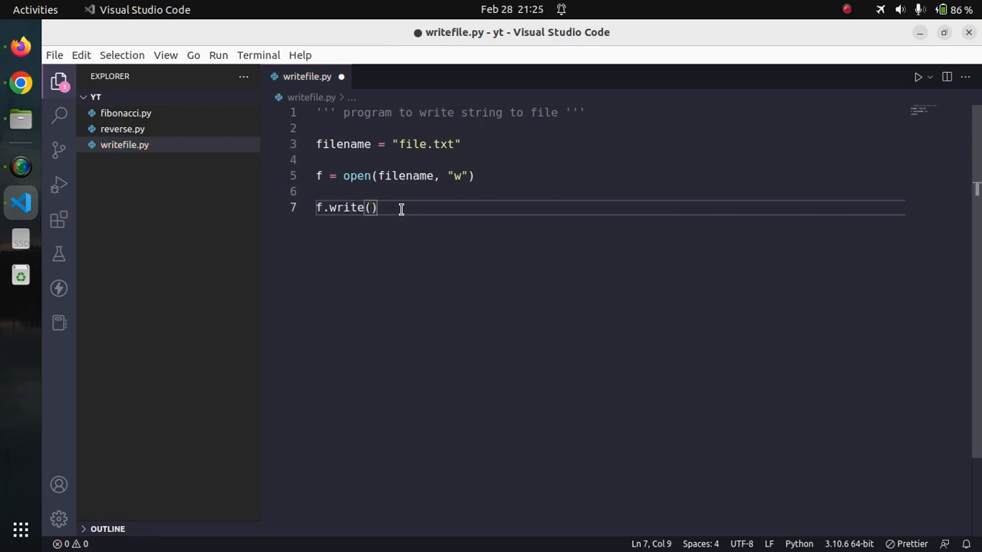
{"action": "type", "text": "\"\""}
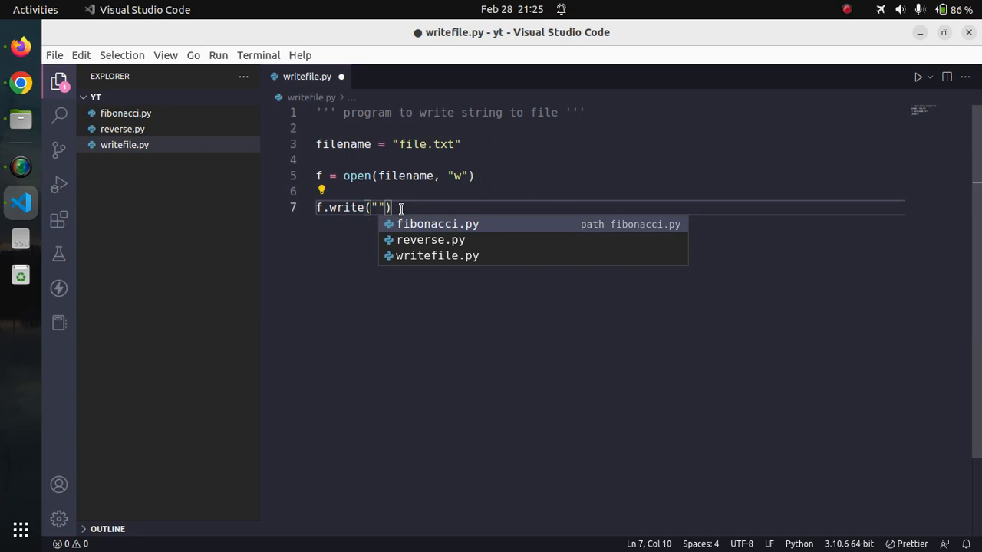
{"action": "type", "text": "Some"}
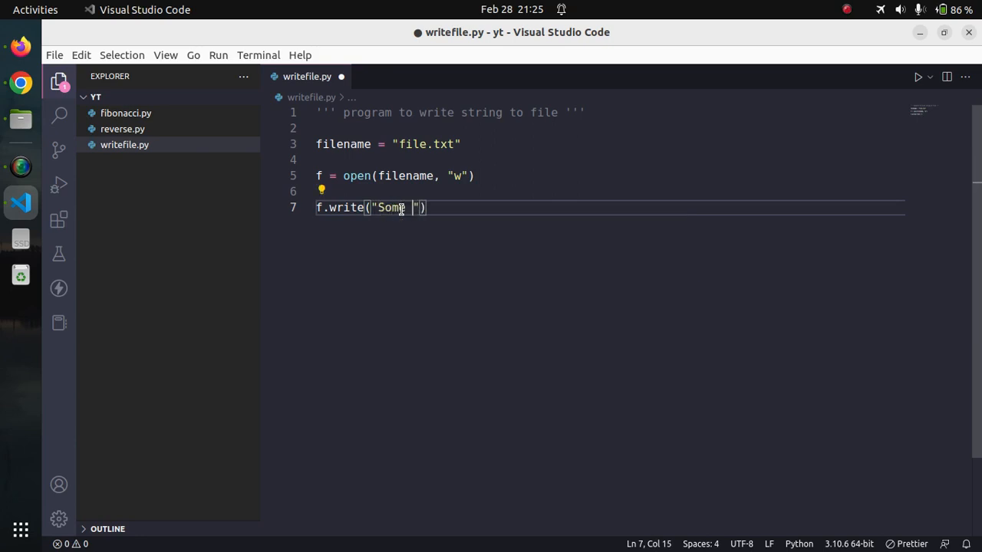
{"action": "type", "text": "text"}
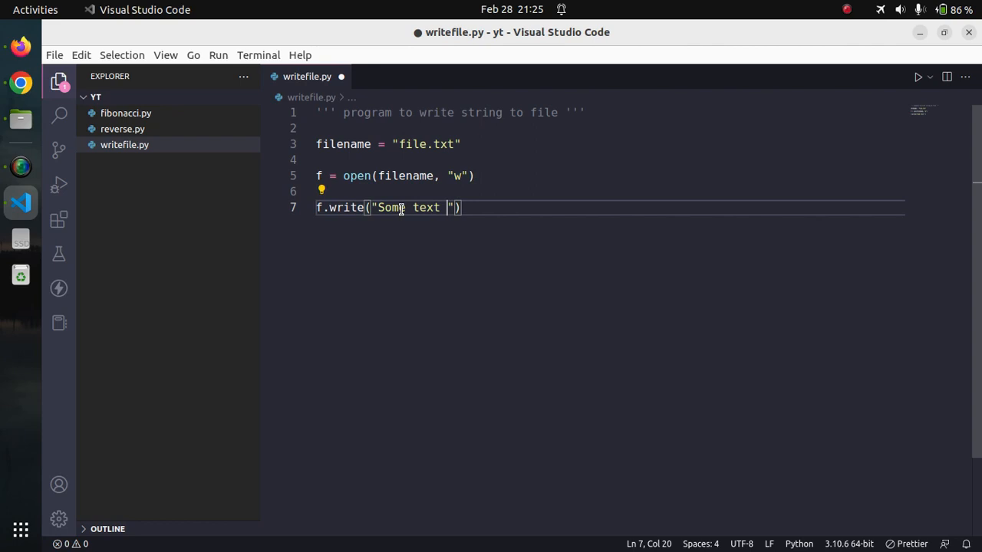
{"action": "type", "text": "here."}
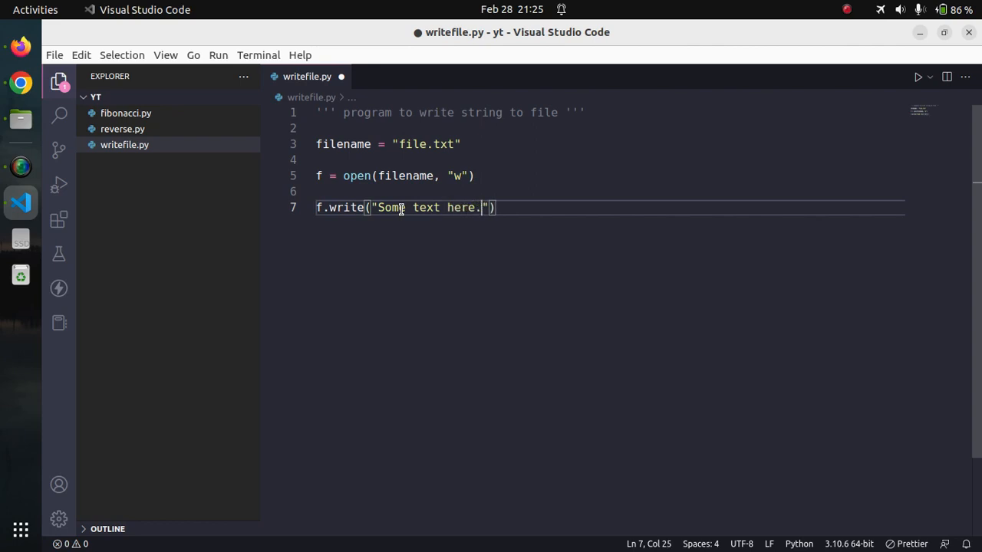
{"action": "type", "text": "\\n"}
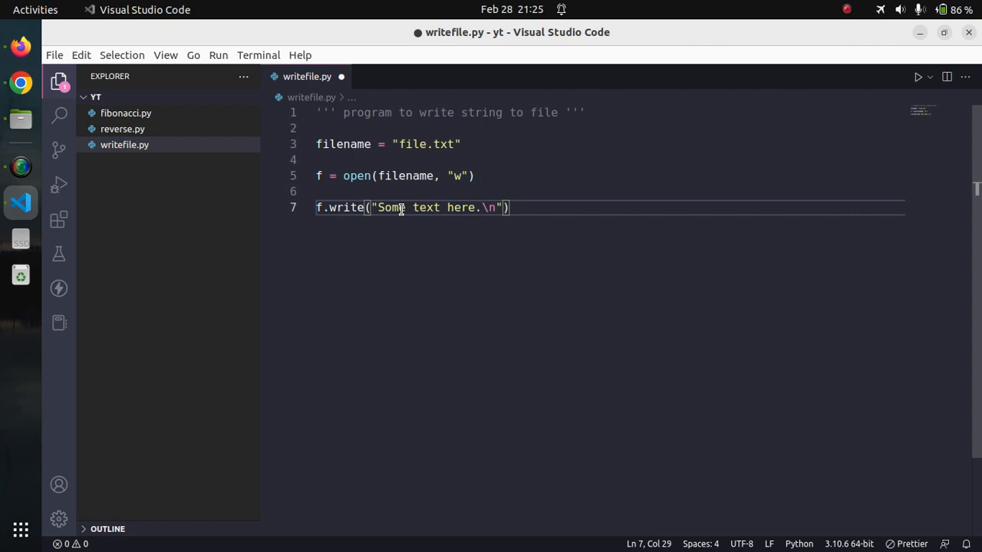
- Add f.close() after a blank line and save writefile.py
{"action": "key", "text": "Return"}
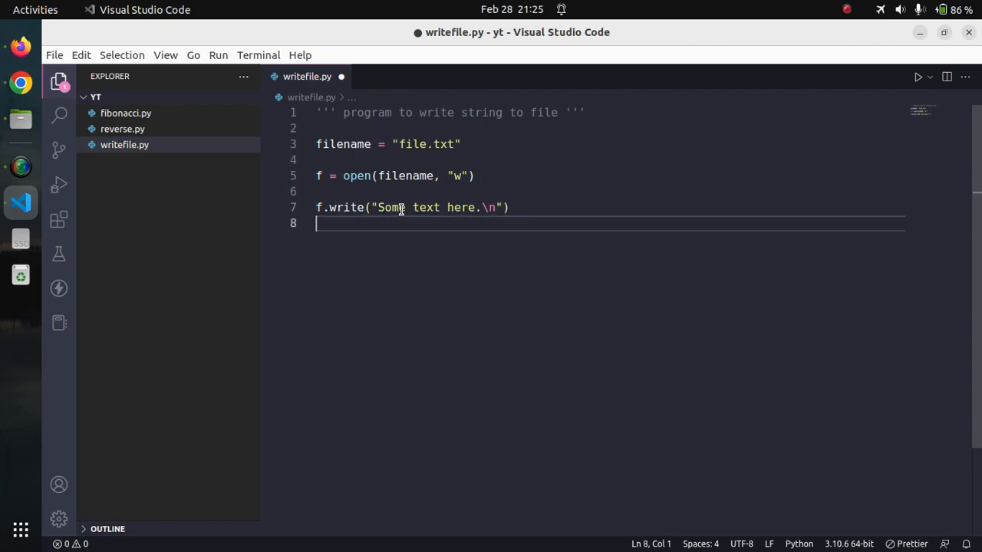
{"action": "key", "text": "Return"}
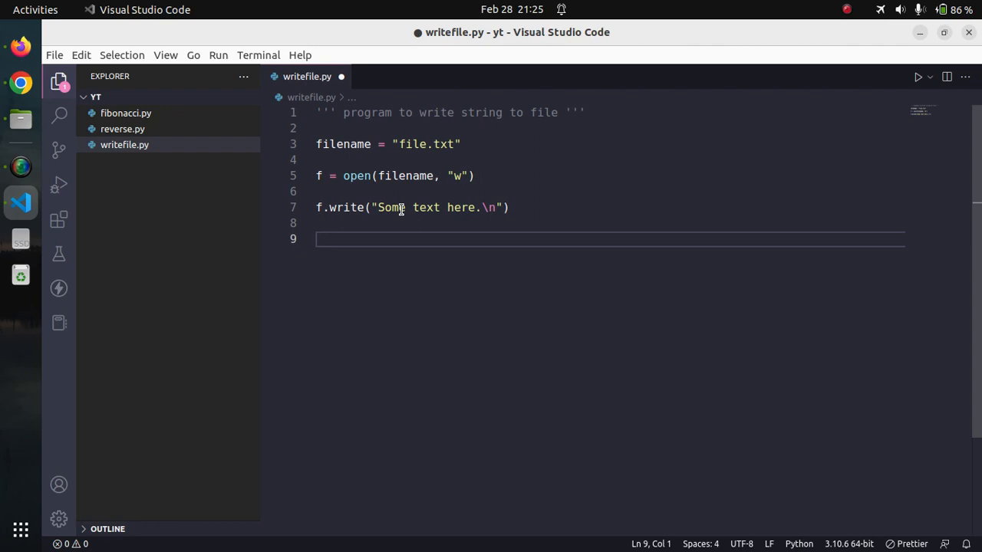
{"action": "type", "text": "f.close("}
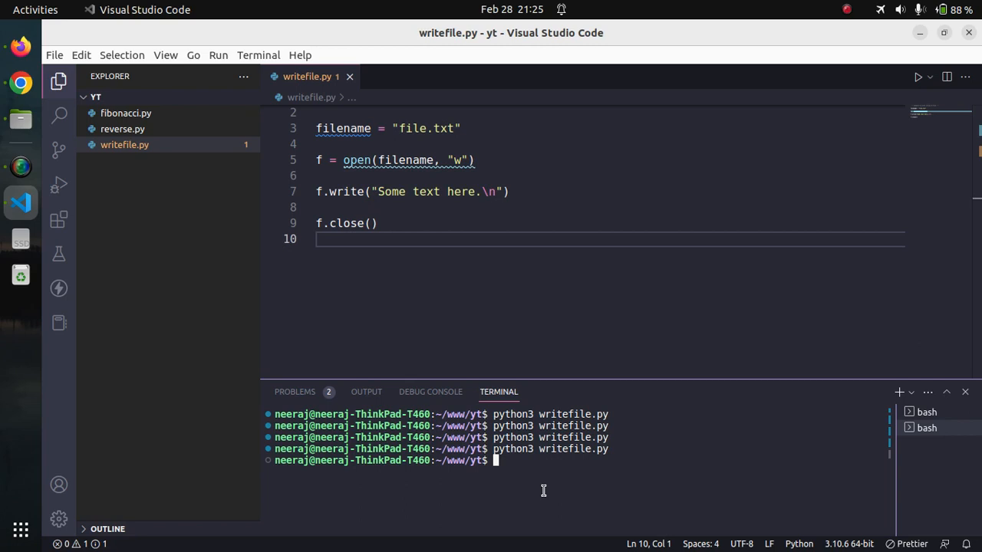
- Run python3 writefile.py in the terminal and open the generated file.txt
{"action": "type", "text": "py"}
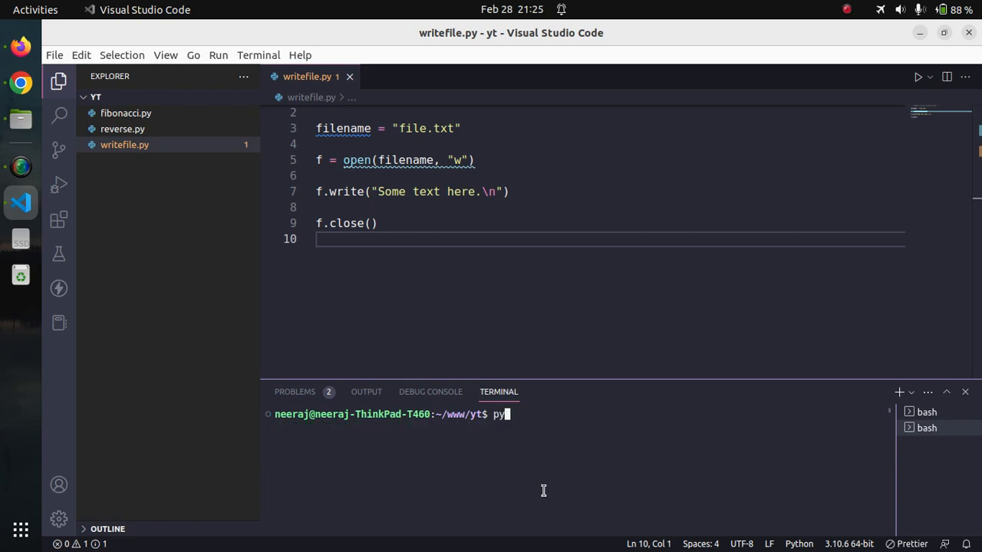
{"action": "type", "text": "thon3"}
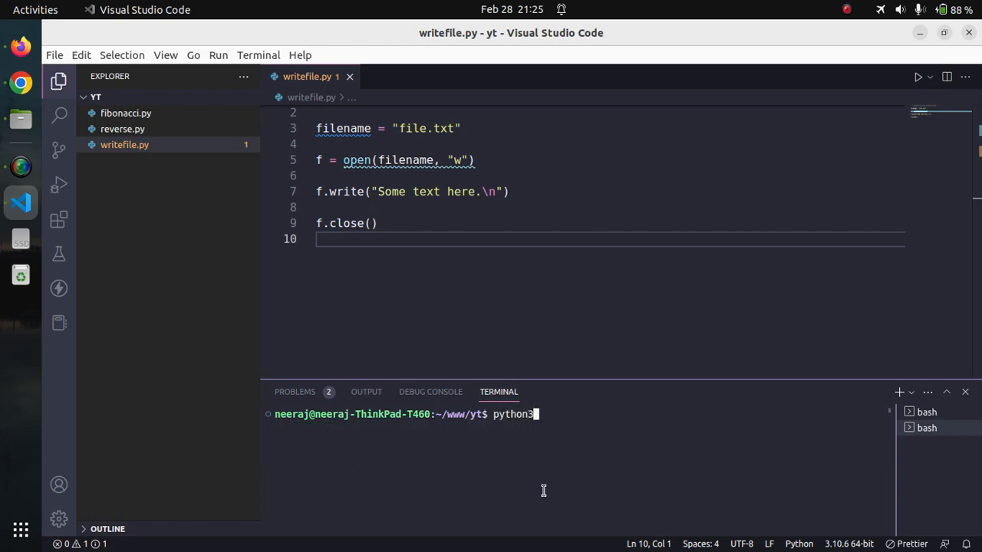
{"action": "type", "text": "write"}
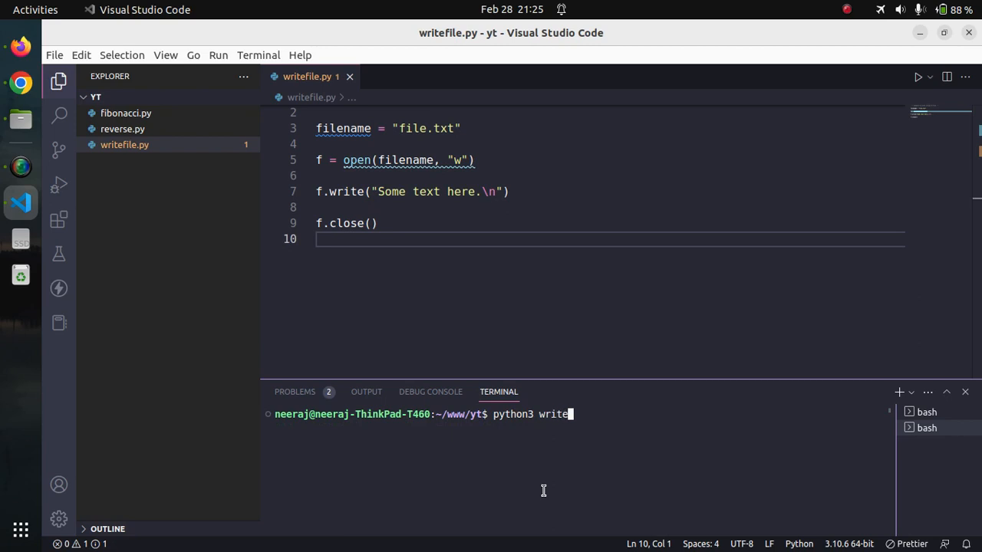
{"action": "type", "text": "f"}
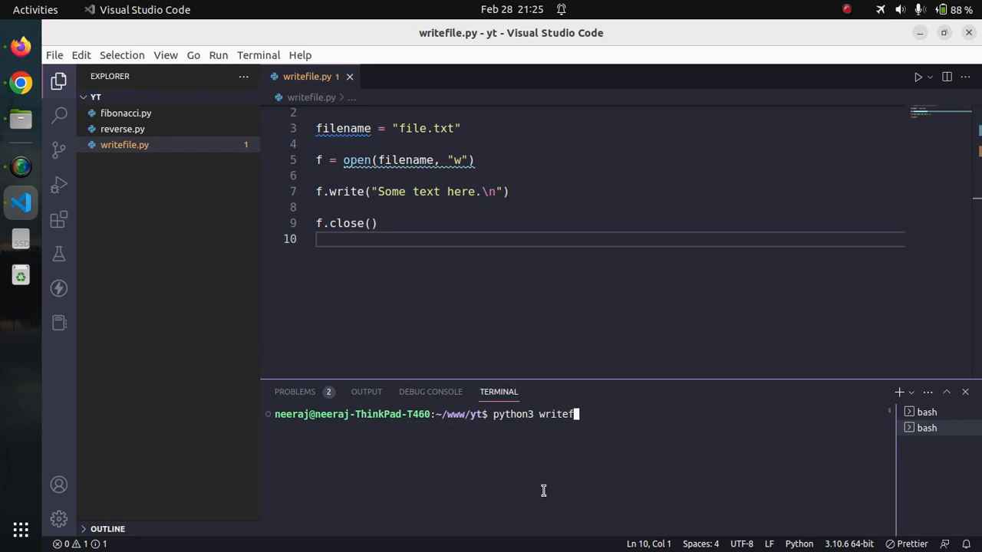
{"action": "type", "text": "ile.py"}
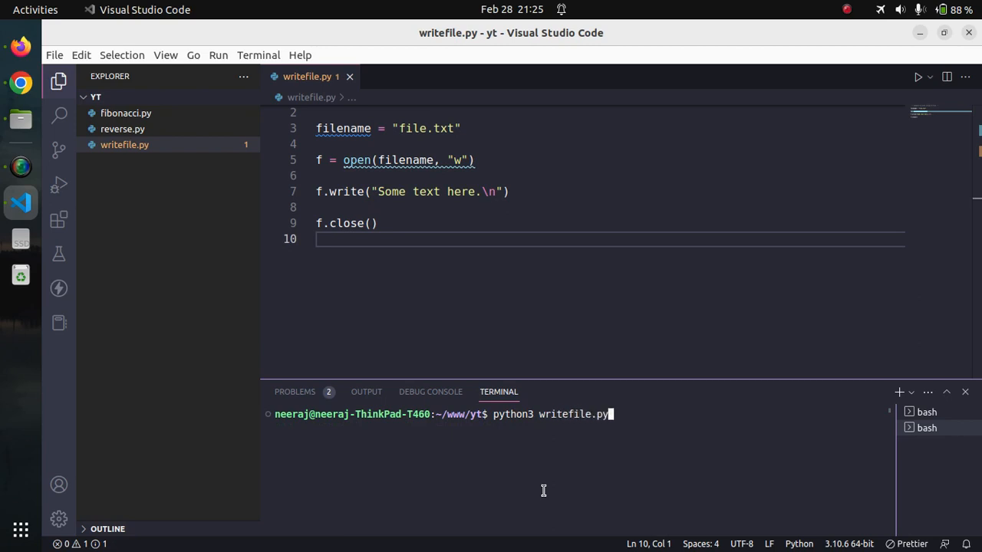
{"action": "key", "text": "Return"}
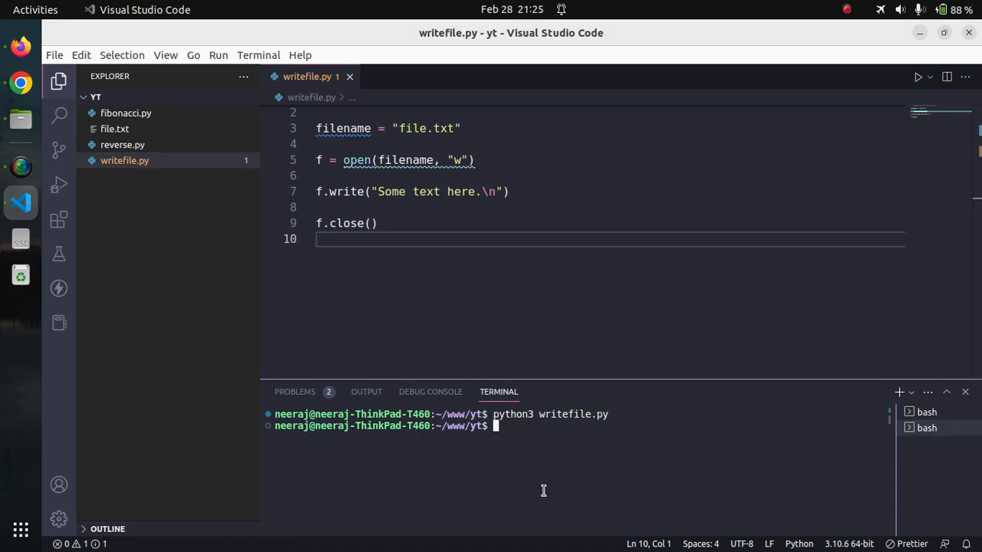
{"action": "mouse_move", "coordinate": [445, 311]}
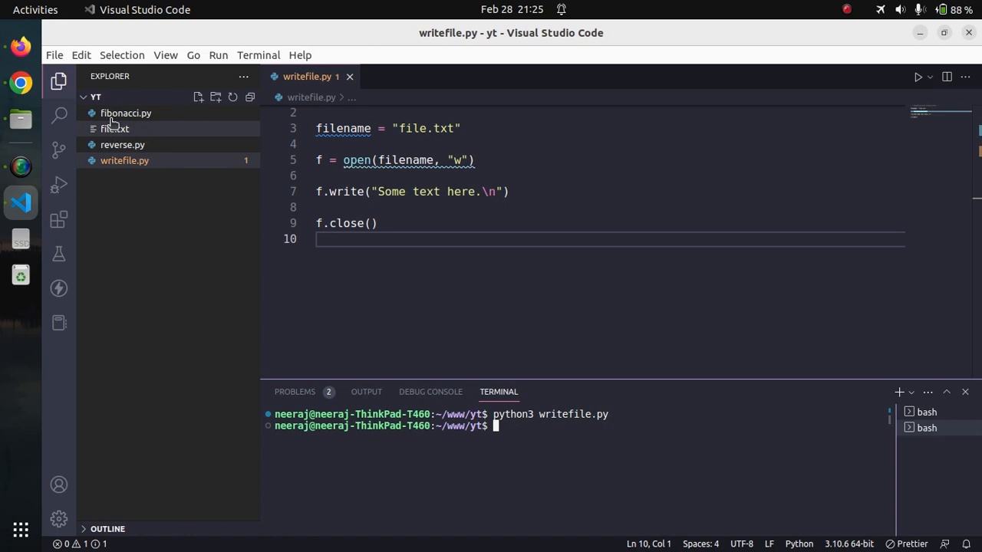
{"action": "mouse_move", "coordinate": [114, 128]}
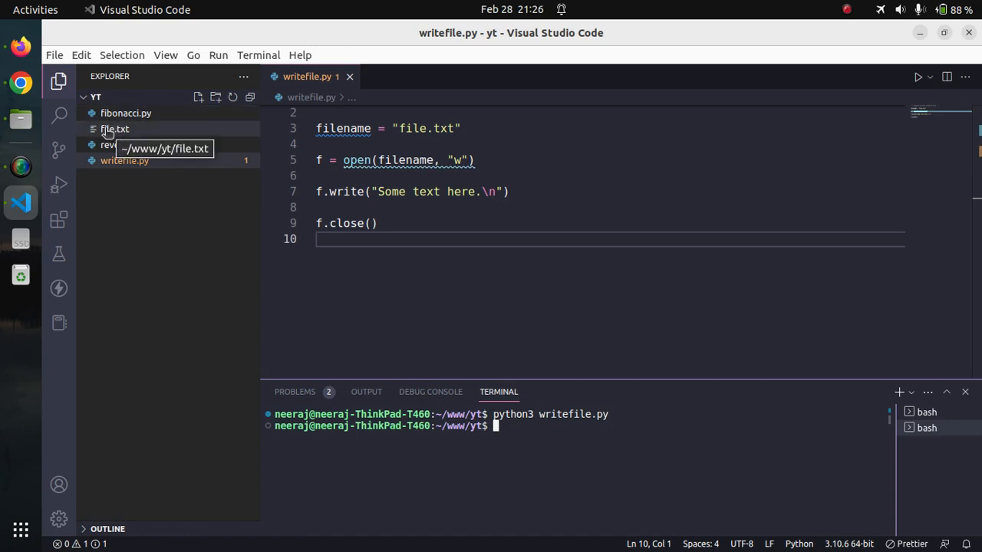
{"action": "left_click", "coordinate": [114, 129]}
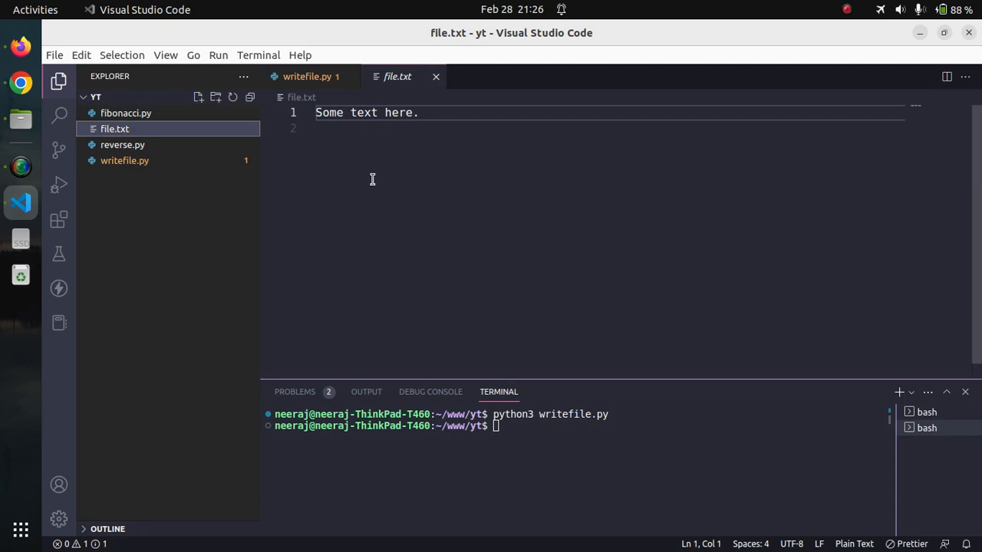
{"action": "mouse_move", "coordinate": [450, 235]}
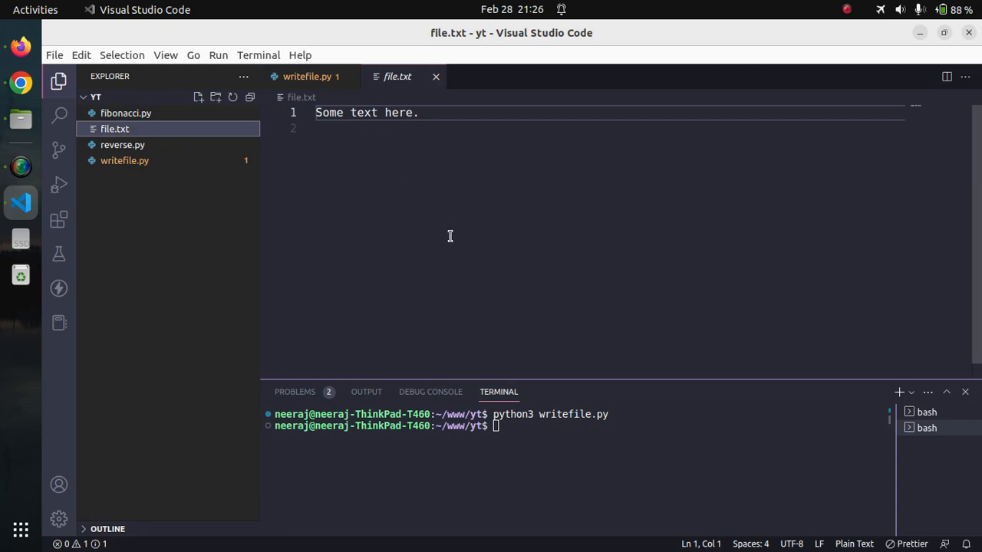
{"action": "mouse_move", "coordinate": [540, 440]}
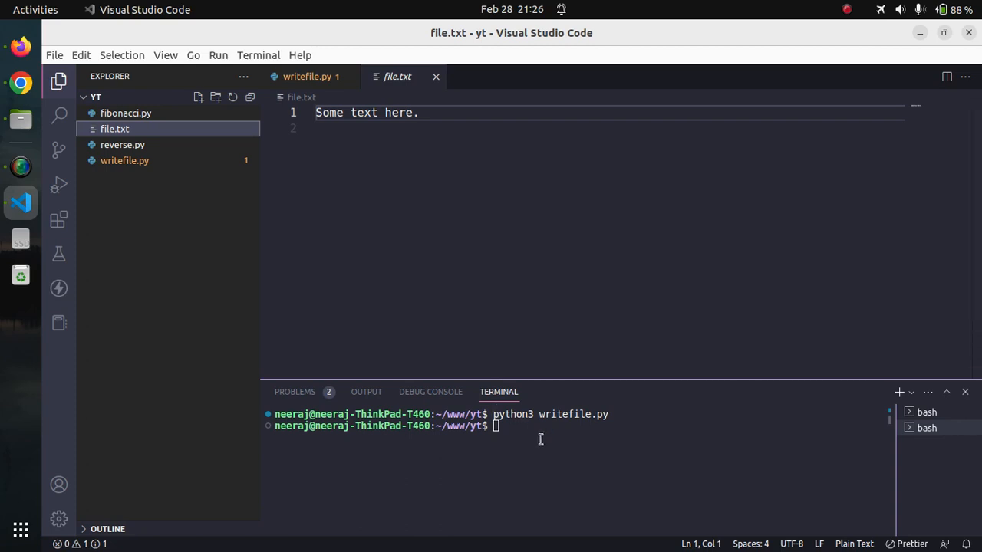
{"action": "mouse_move", "coordinate": [537, 436]}
{"action": "type", "text": "python3 writefile.py"}
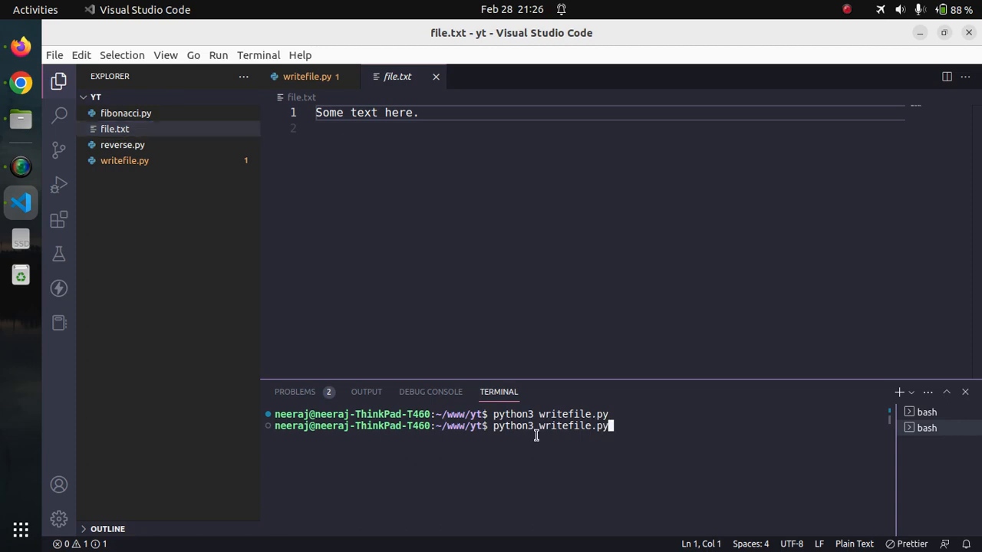
- Rerun python3 writefile.py twice, confirming file.txt still holds one line
{"action": "key", "text": "Return"}
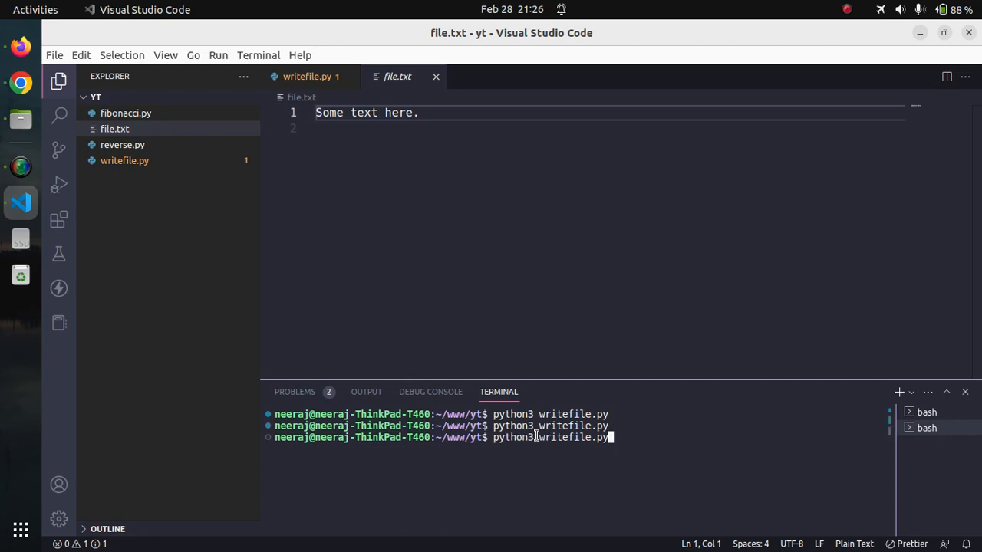
{"action": "key", "text": "Return"}
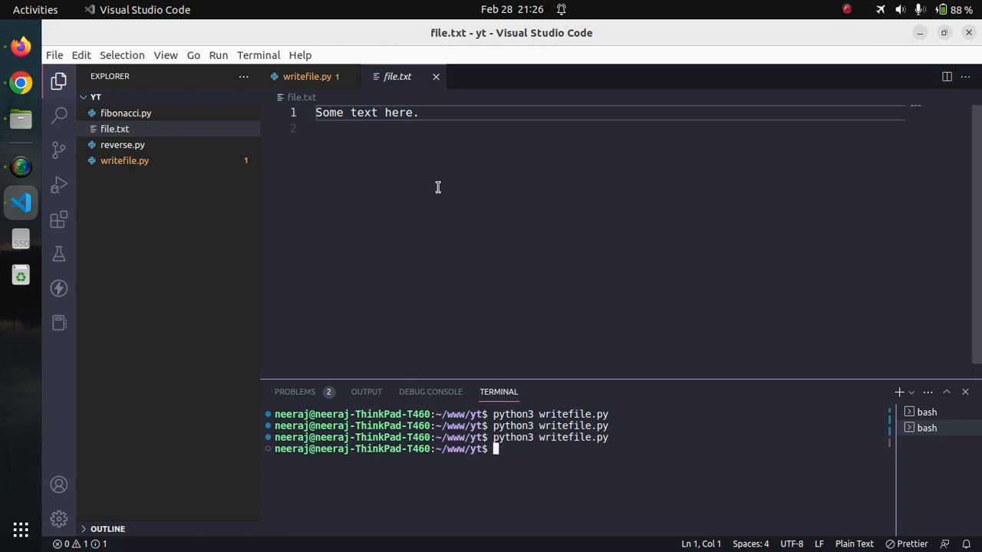
{"action": "mouse_move", "coordinate": [404, 128]}
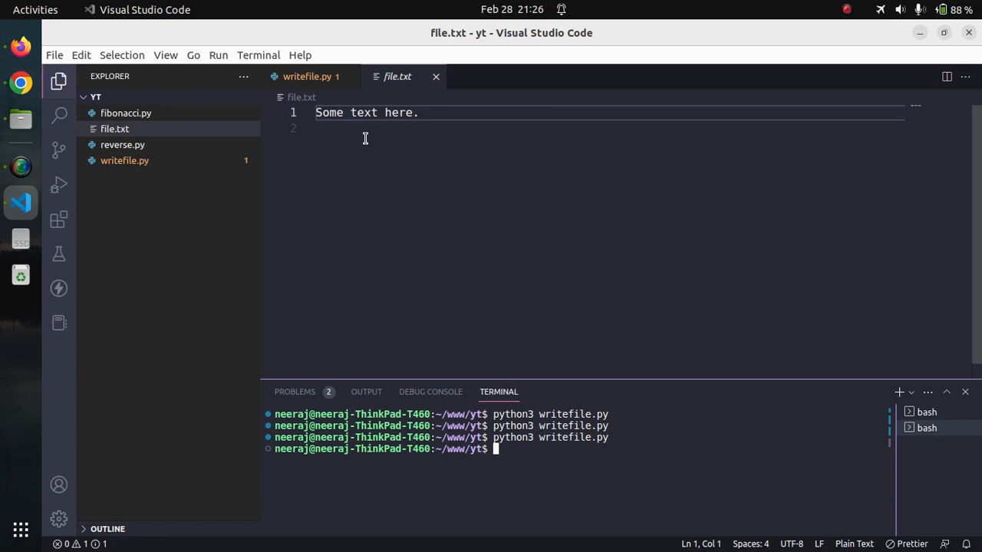
- Change the write string to "Some new text here.\n", fixing a typo, and save
{"action": "left_click", "coordinate": [307, 76]}
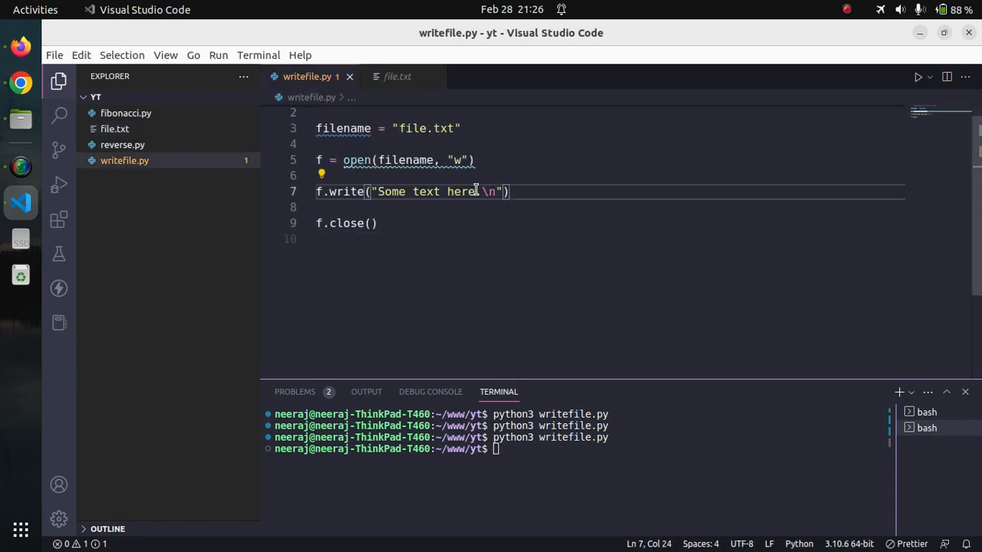
{"action": "type", "text": "afte."}
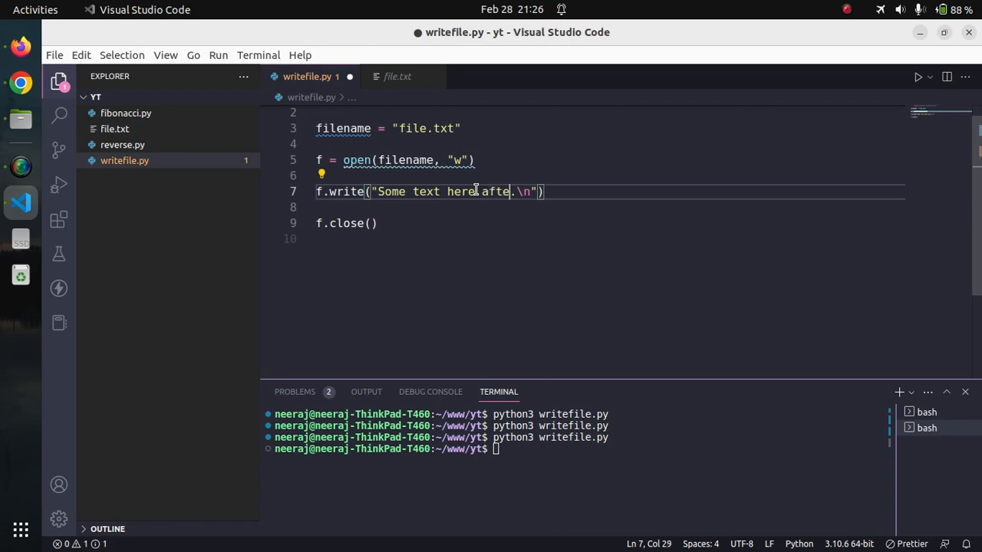
{"action": "key", "text": "BackSpace"}
{"action": "type", "text": "ne "}
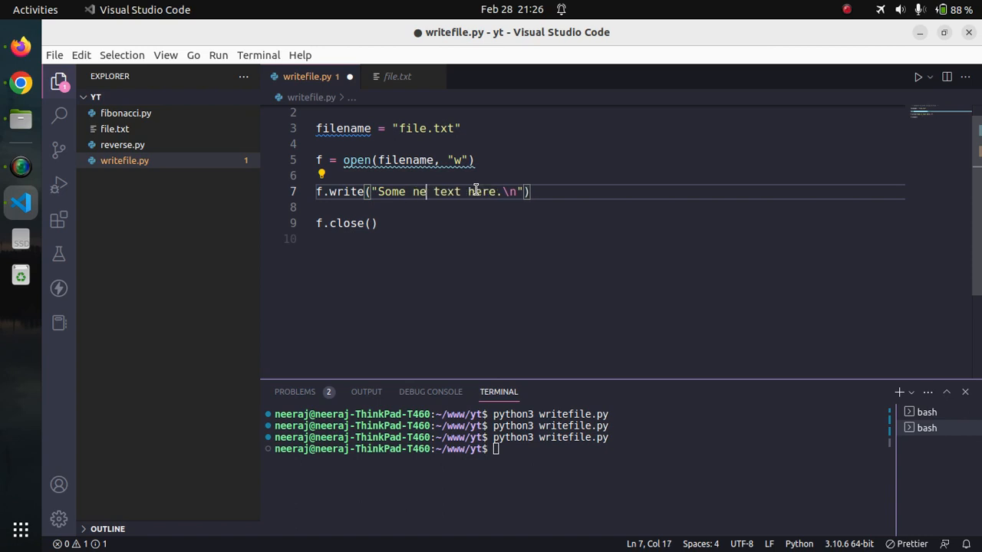
{"action": "type", "text": "w"}
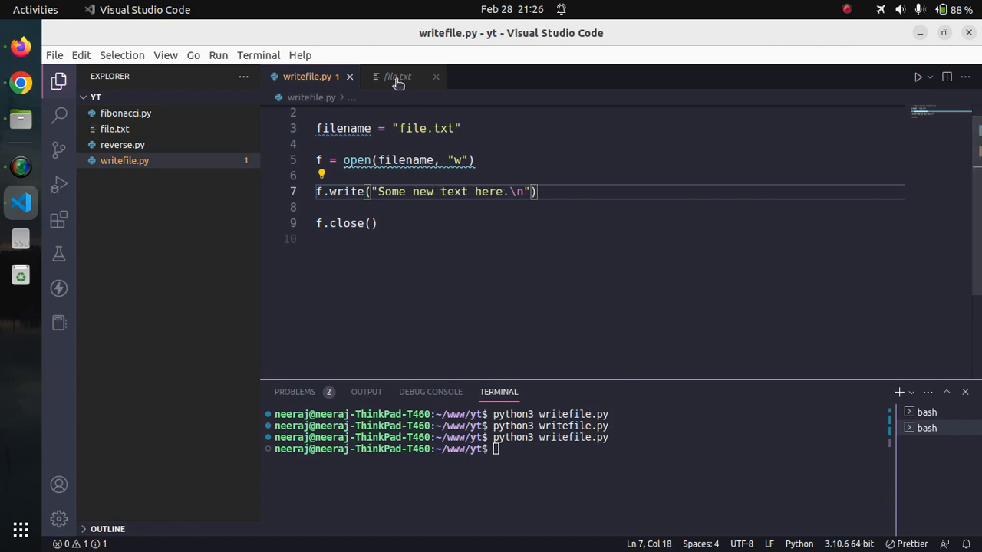
- View file.txt showing only "Some new text here.", then return to writefile.py
{"action": "left_click", "coordinate": [397, 76]}
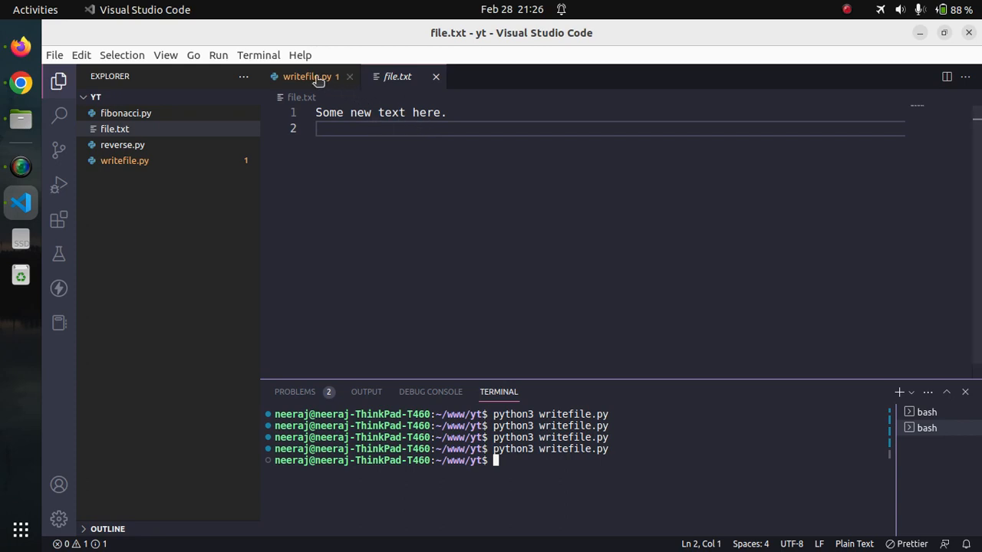
{"action": "mouse_move", "coordinate": [307, 76]}
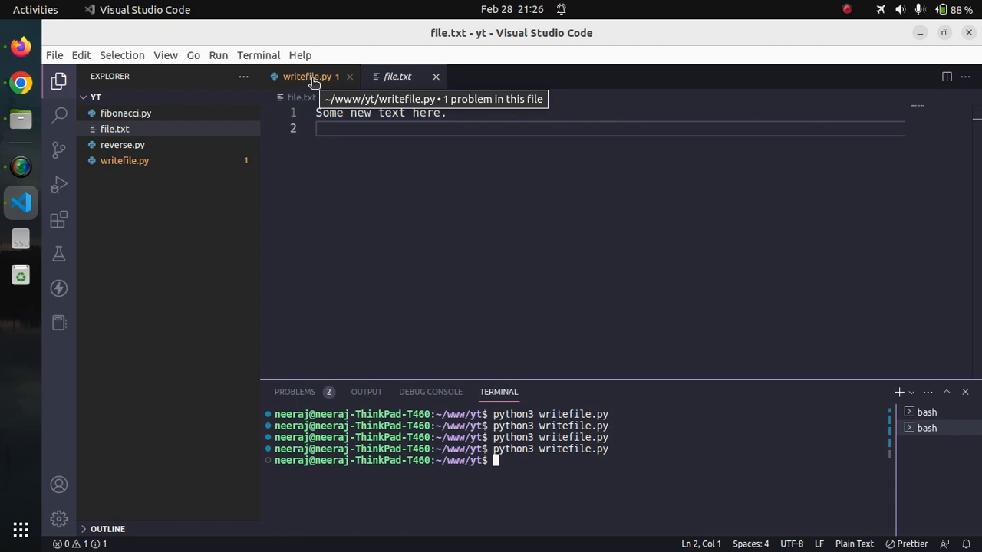
{"action": "left_click", "coordinate": [307, 76]}
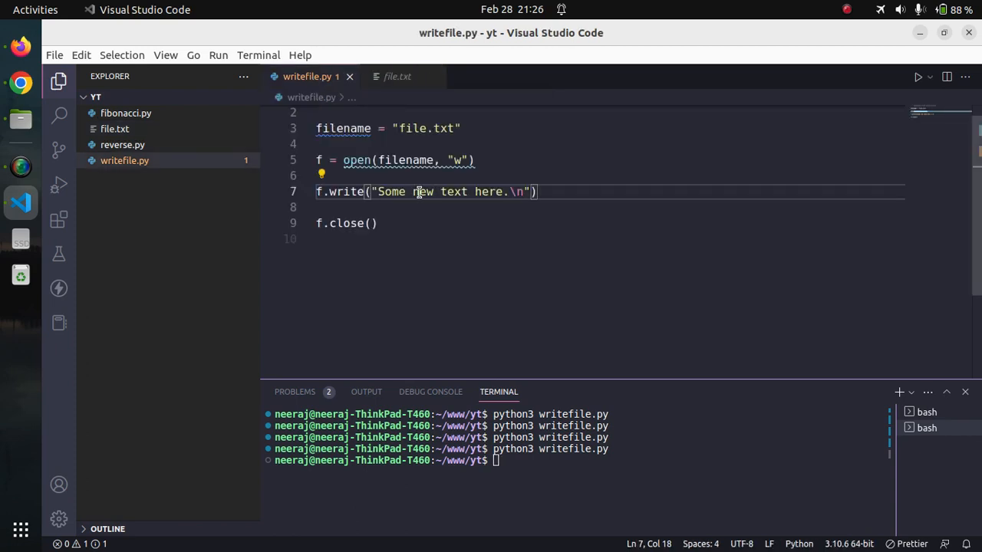
{"action": "mouse_move", "coordinate": [487, 223]}
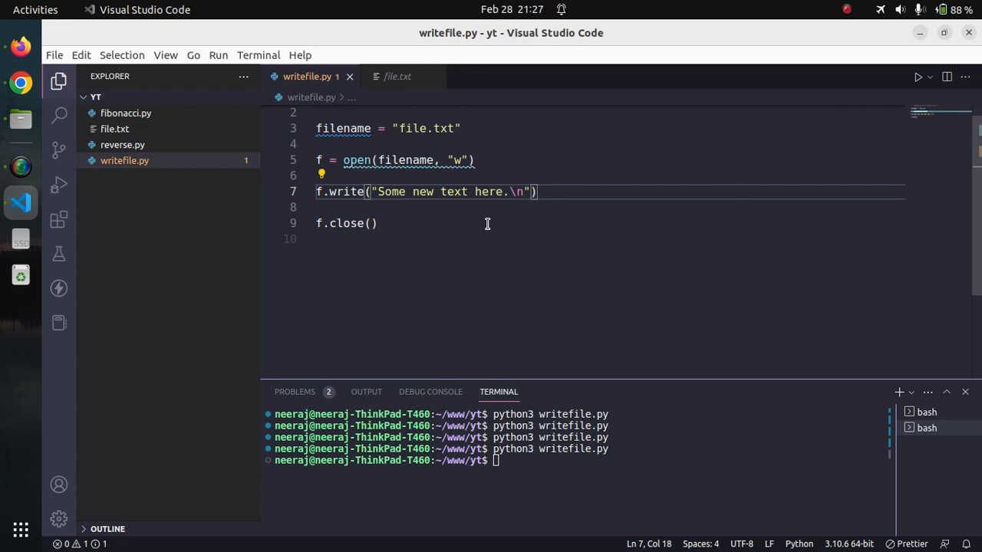
{"action": "mouse_move", "coordinate": [336, 196]}
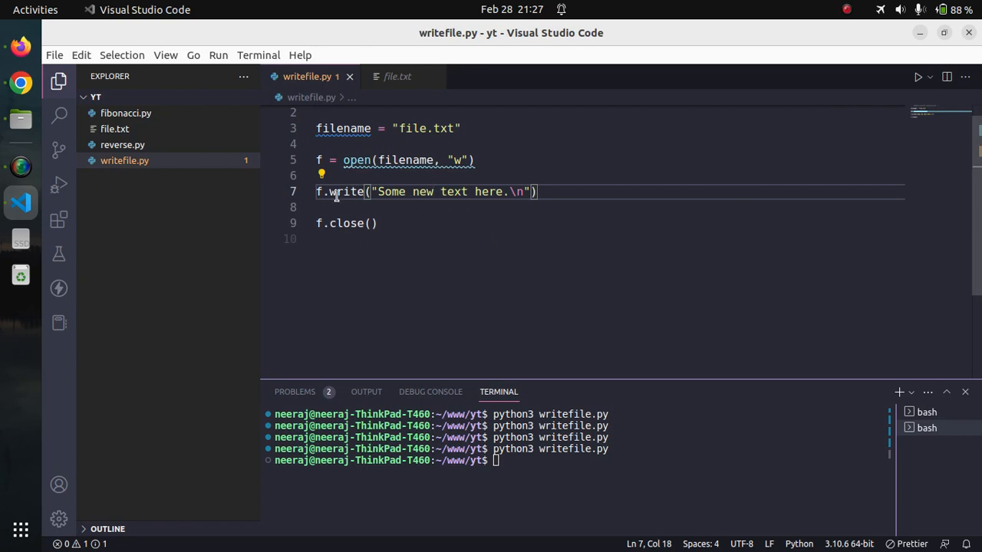